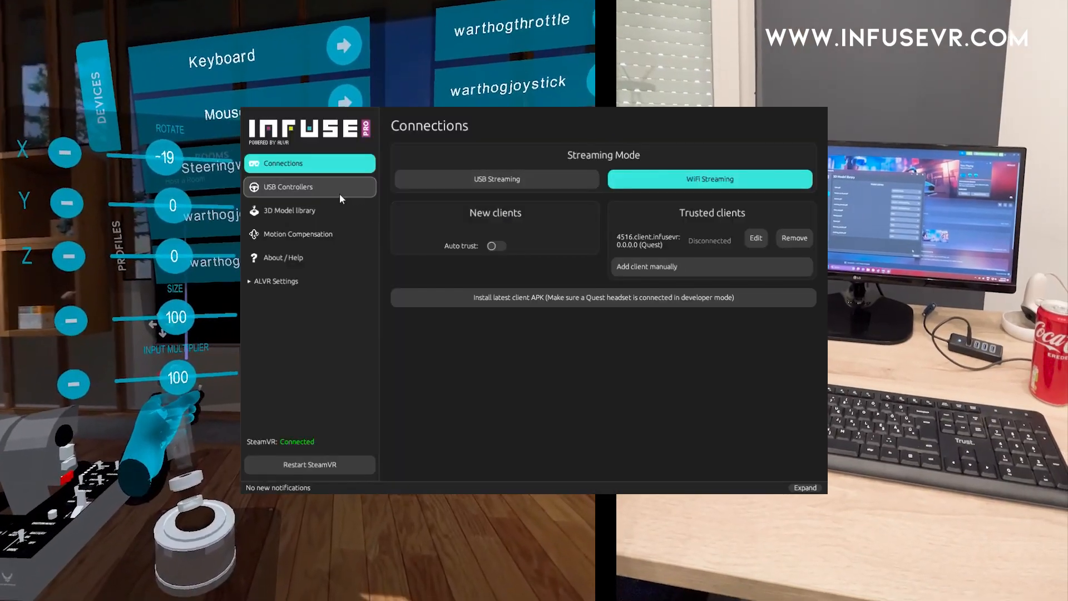
Show the 3D Model library and list input devices for warthog_throttle.gltf.
{"action": "left_click", "coordinate": [290, 211]}
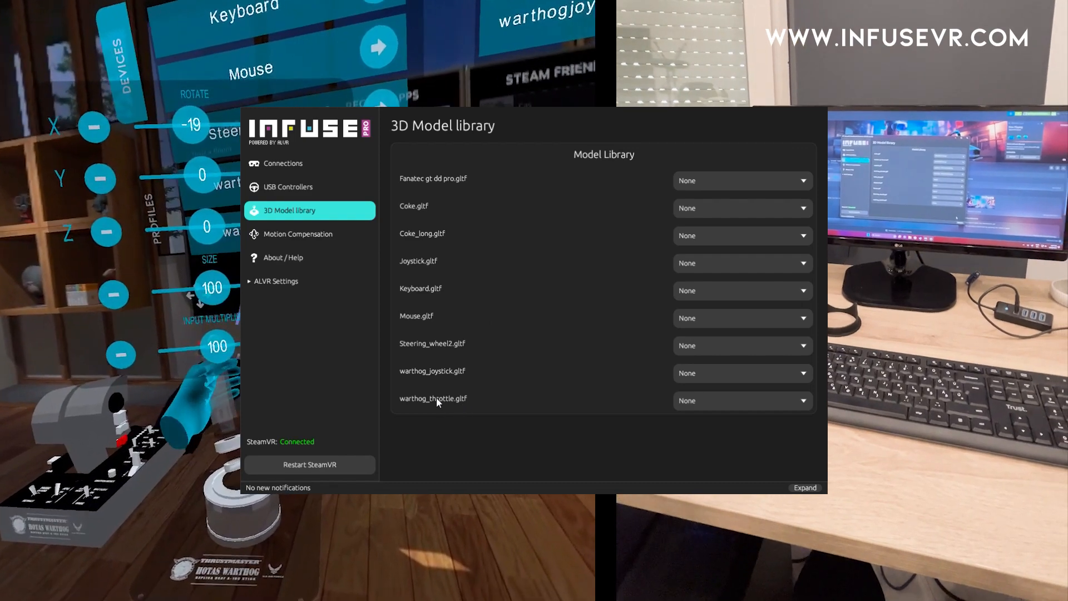
{"action": "left_click", "coordinate": [741, 400]}
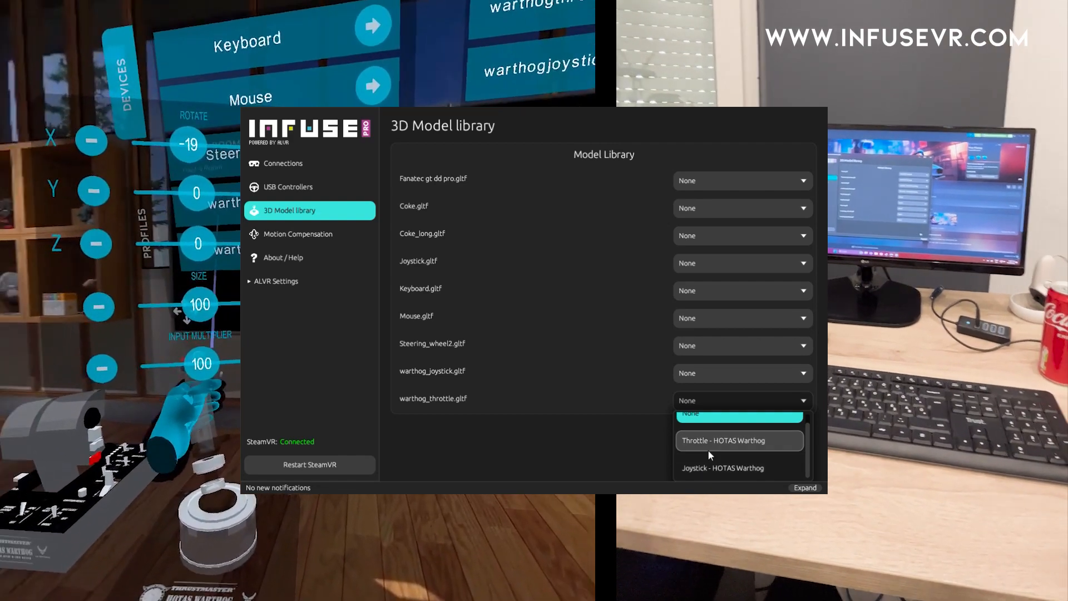
Map warthog_throttle.gltf to Throttle - HOTAS Warthog and warthog_joystick.gltf to Joystick - HOTAS Warthog.
{"action": "left_click", "coordinate": [723, 440]}
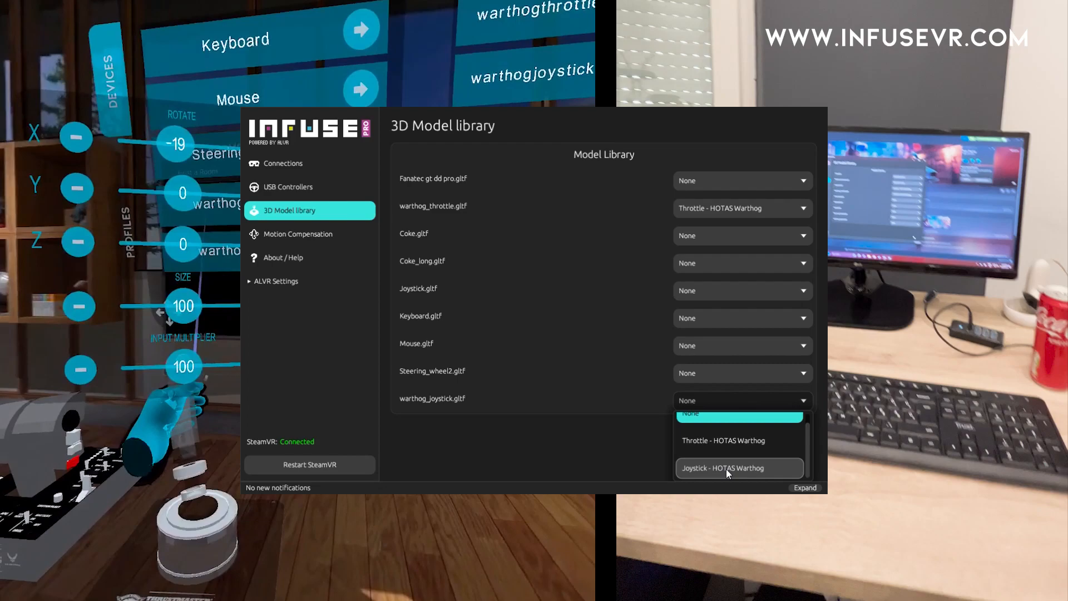
{"action": "left_click", "coordinate": [721, 468]}
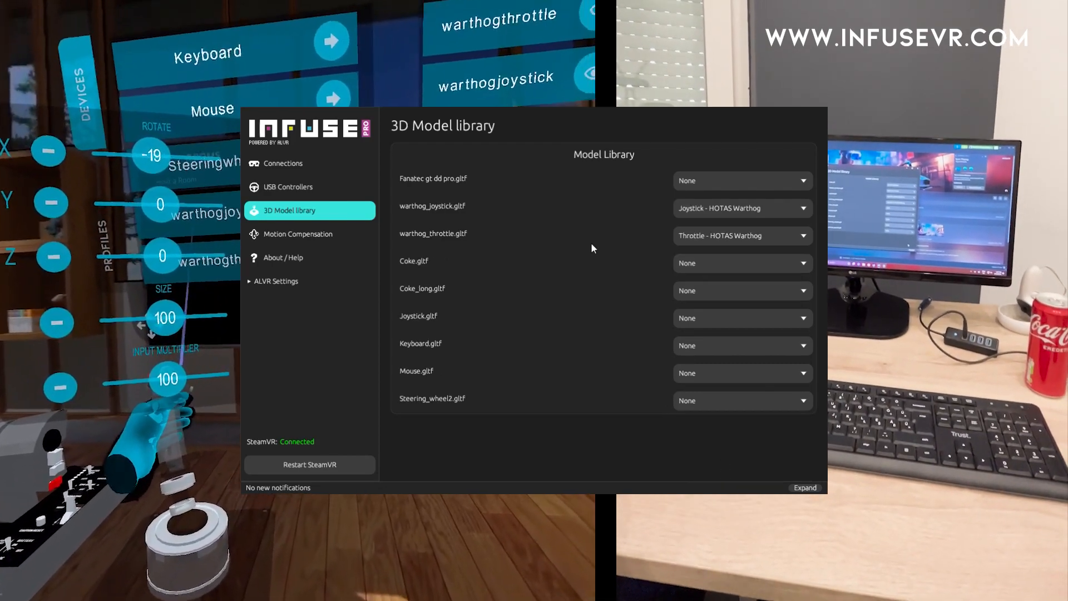